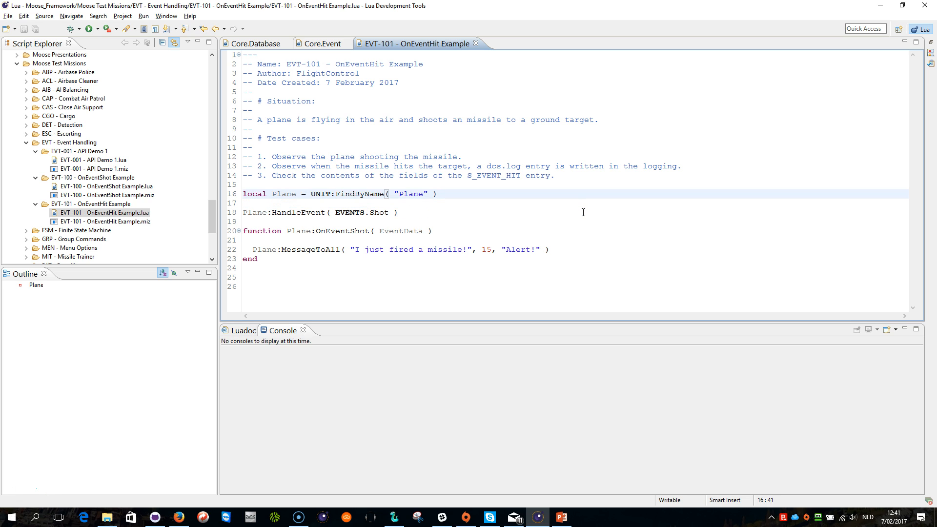
Replace EVENTS.Shot with EVENTS.Hit in the Plane's HandleEvent call on line 18.
click(345, 211)
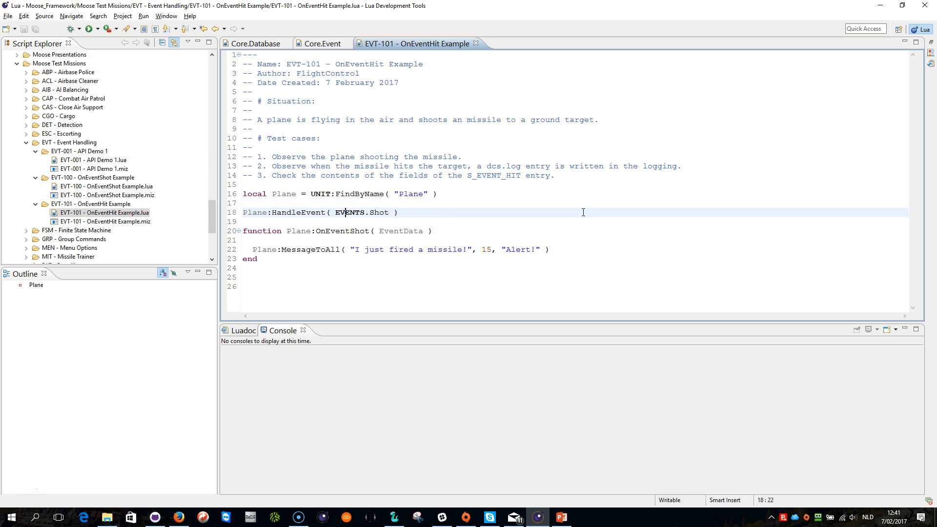
click(372, 213)
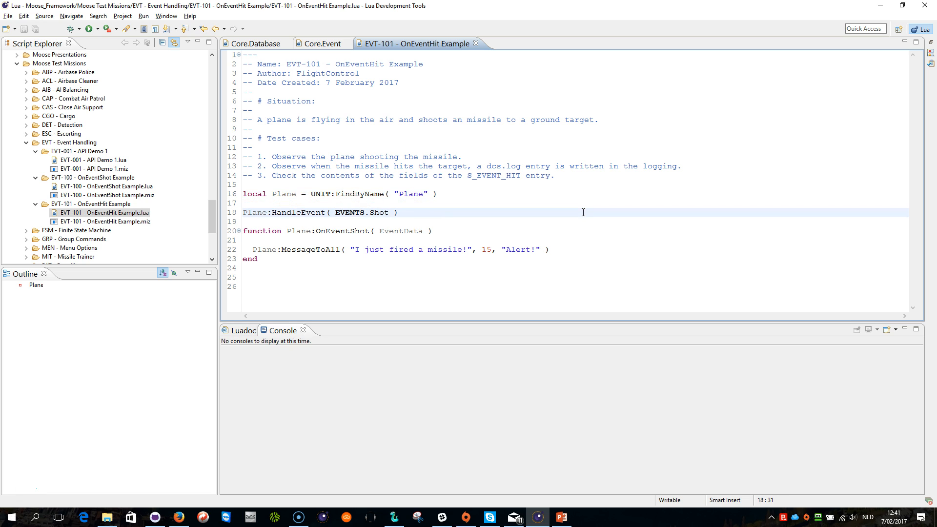
key(BackSpace)
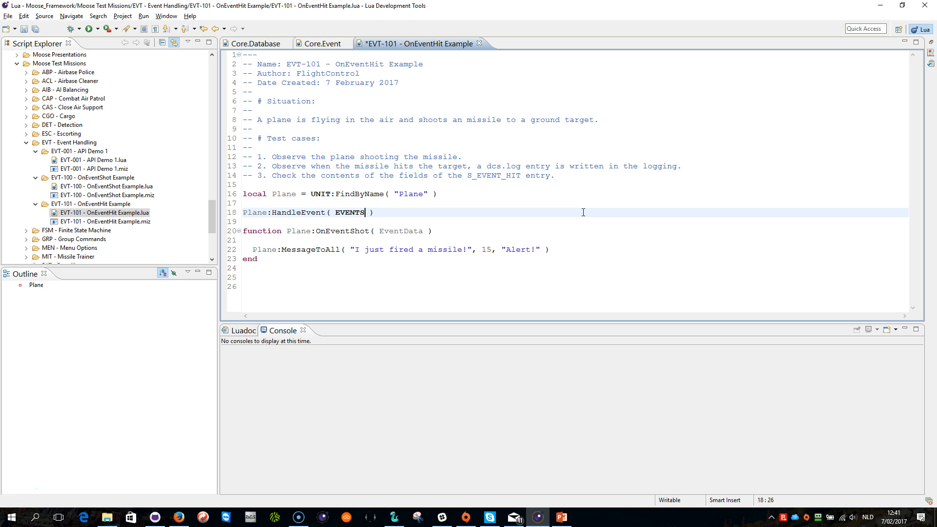
double_click(350, 211)
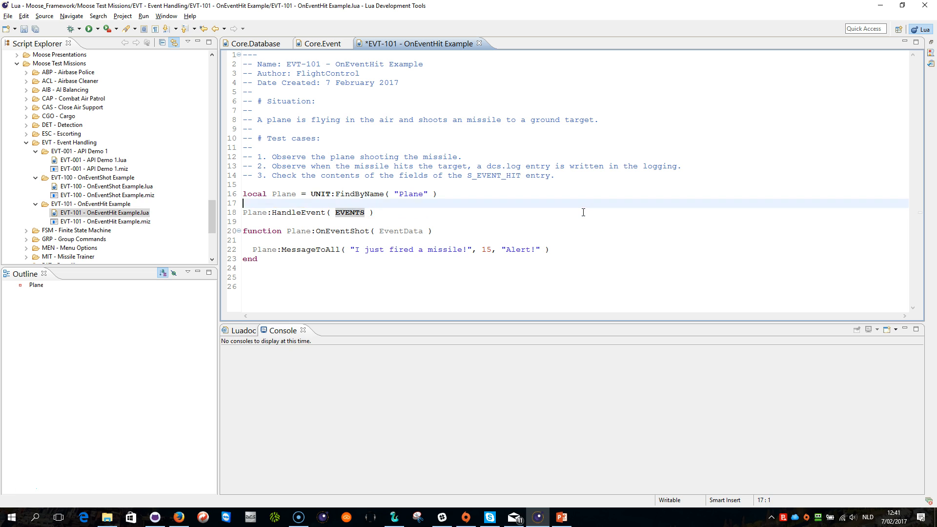
Rename the Plane's handler function to OnEventHit via the OnEvent autocomplete list.
click(358, 193)
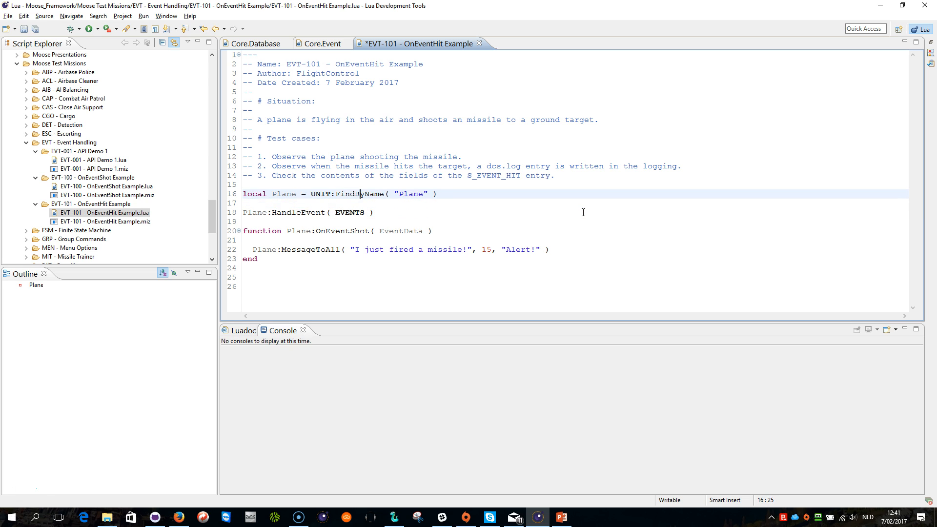
double_click(283, 193)
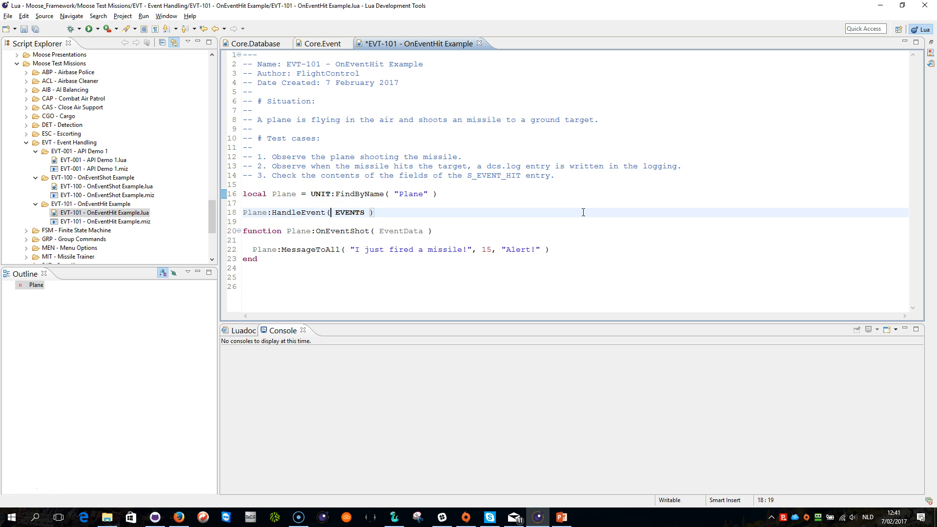
text(.Hit)
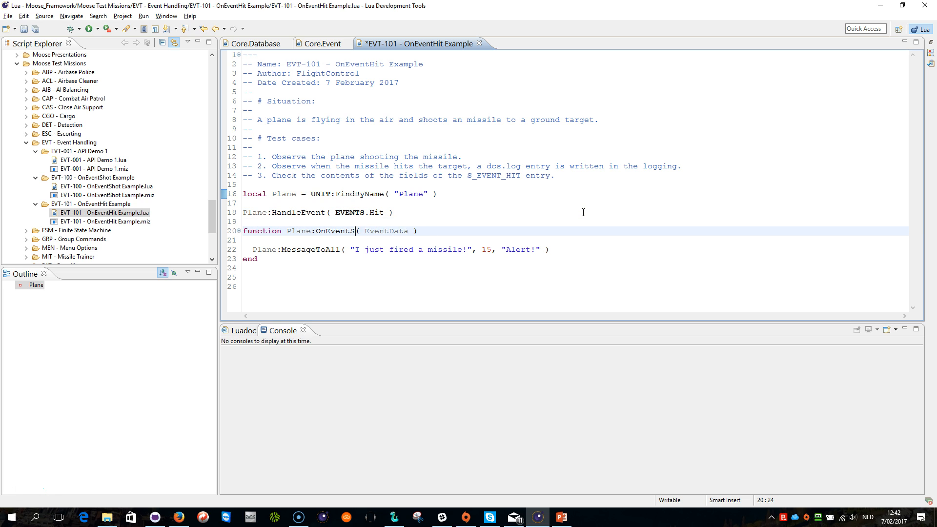
key(BackSpace)
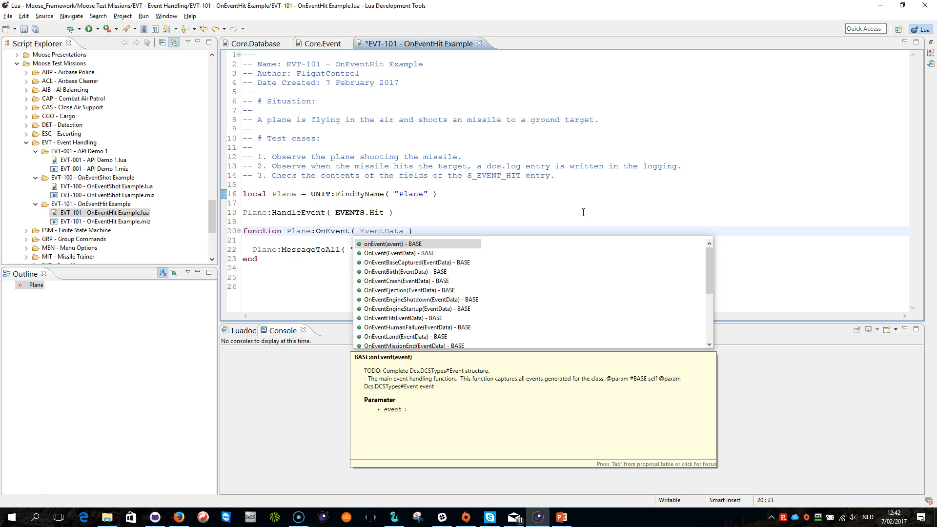
click(414, 317)
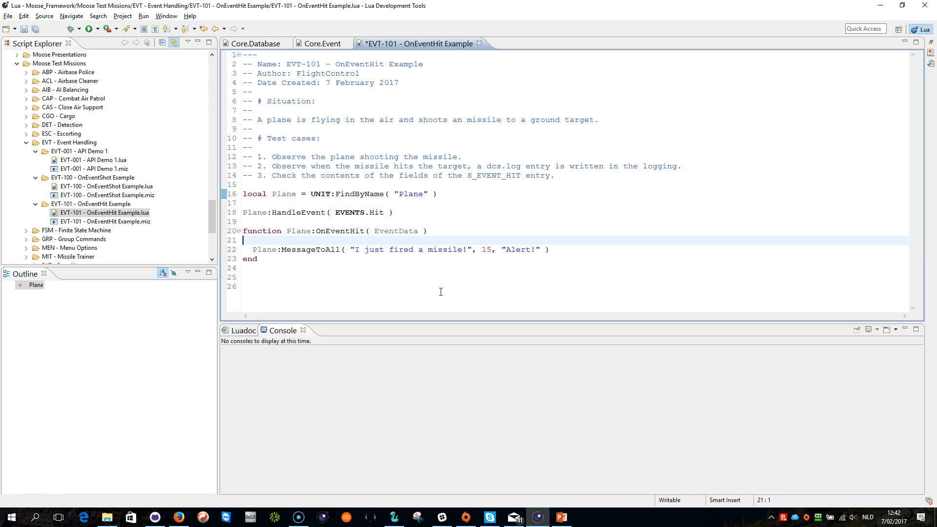
Change 'fired a missile' to 'got hit' so the Plane's alert reads "I just got hit!".
click(373, 249)
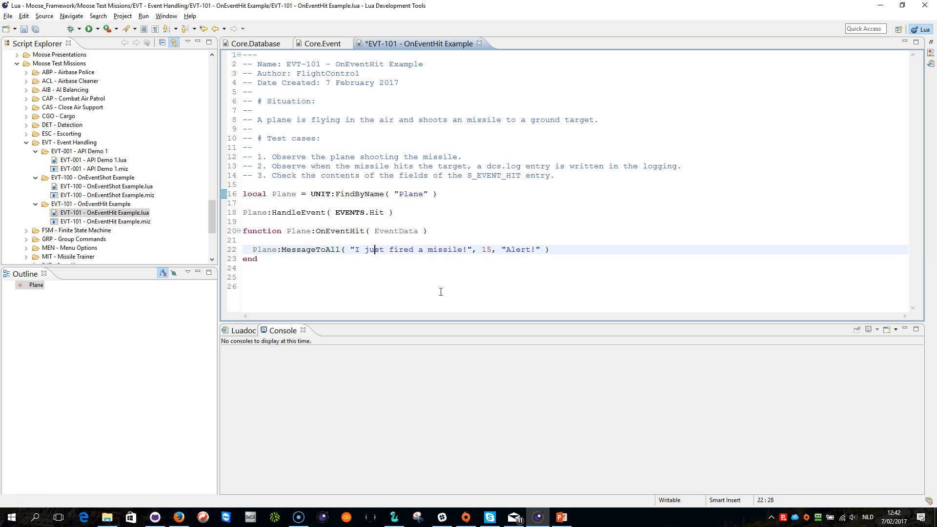
double_click(401, 249)
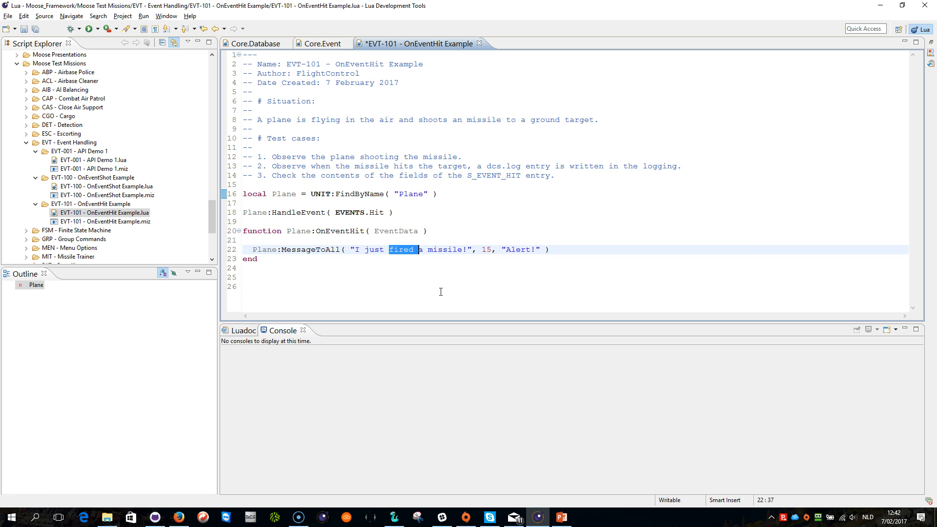
drag(418, 249, 461, 249)
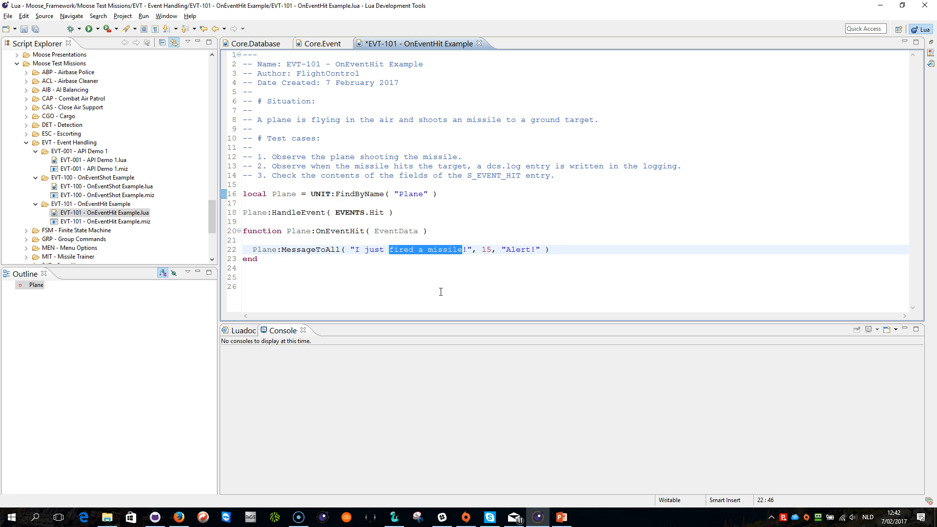
text(got hi)
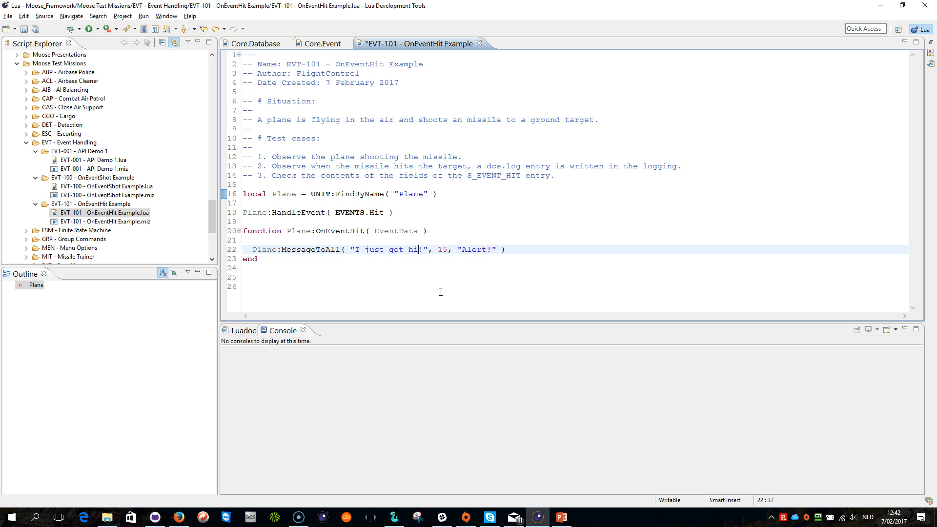
text(t)
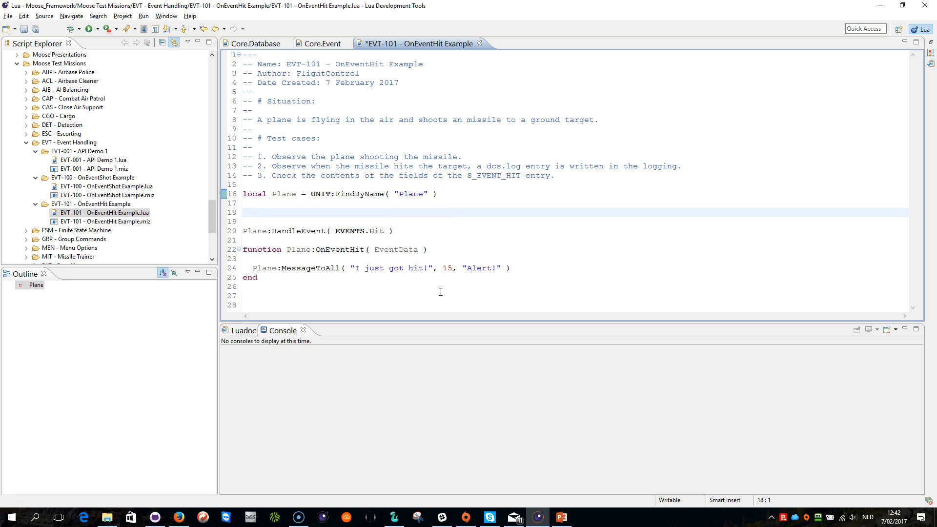
Add local Tank = UNIT:FindByName( "Tank" ) and Tank:HandleEvent( EVENTS.Hit ).
text(local Tank)
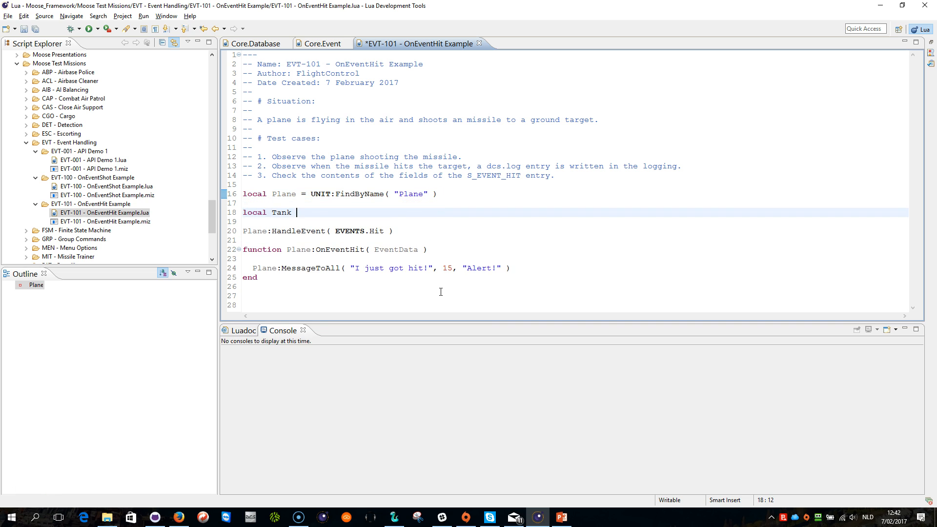
text(= UNIT)
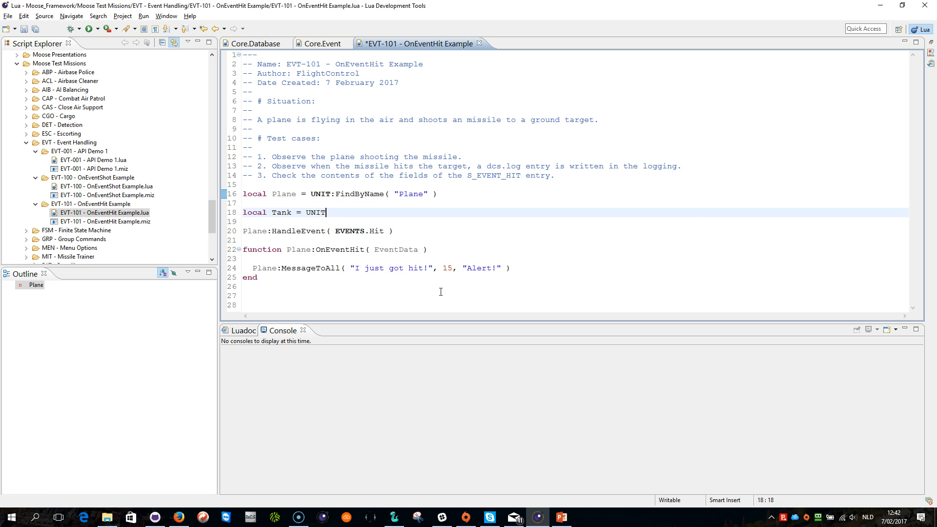
text(:FindB)
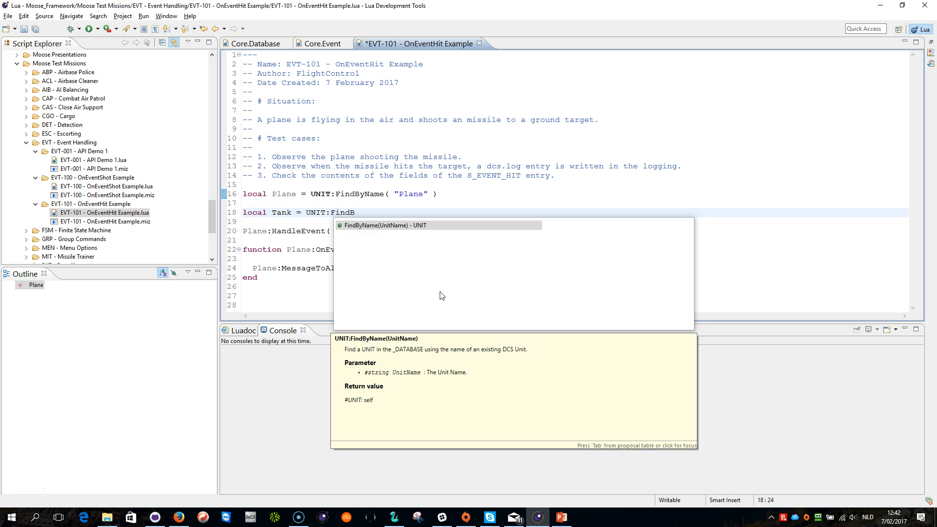
text(Tank" ))
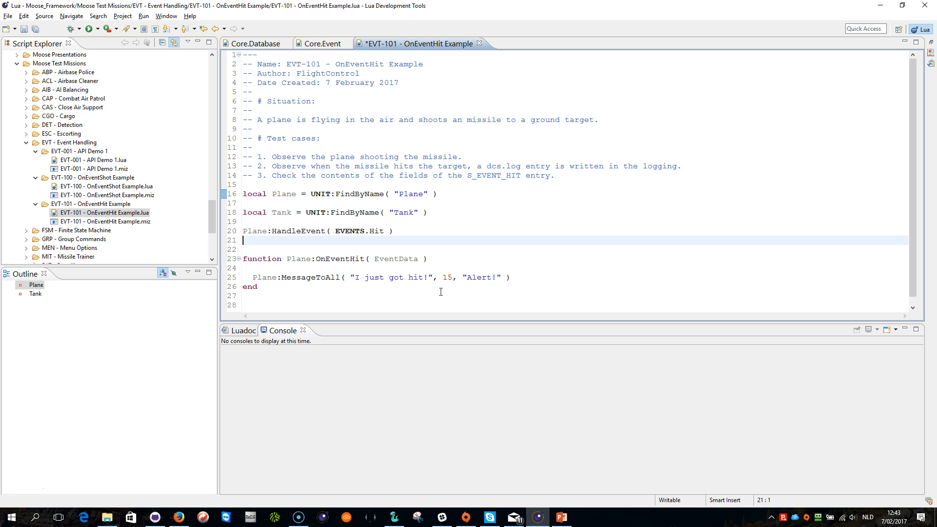
text(Tank:HandleEvent( EVENTS.Hit)
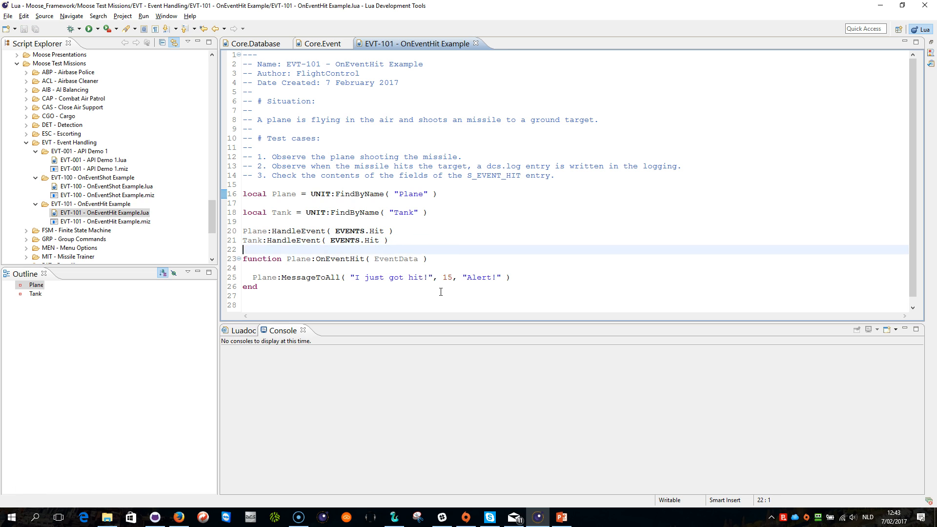
Start a Tank:OnEventHit function containing a Tank:MessageToAll call.
text(funtion Tank:)
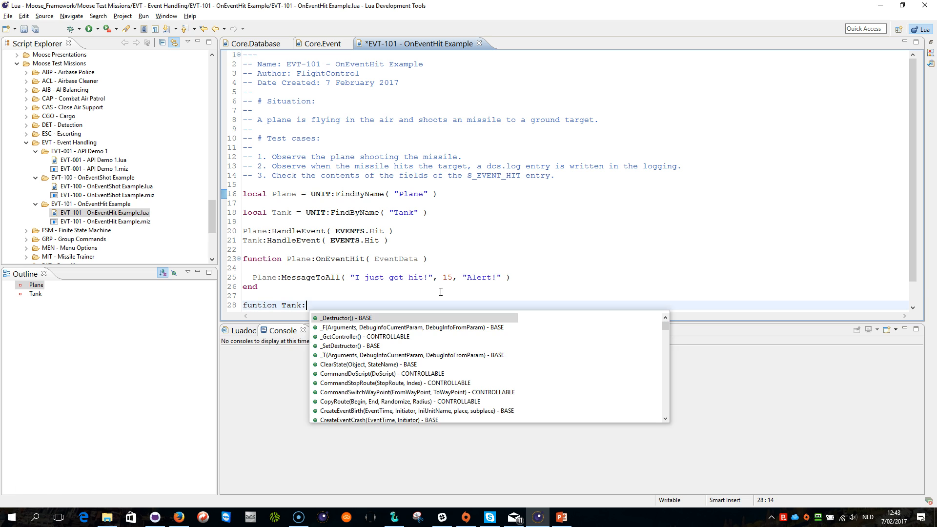
text(OnEventHit( EventData)
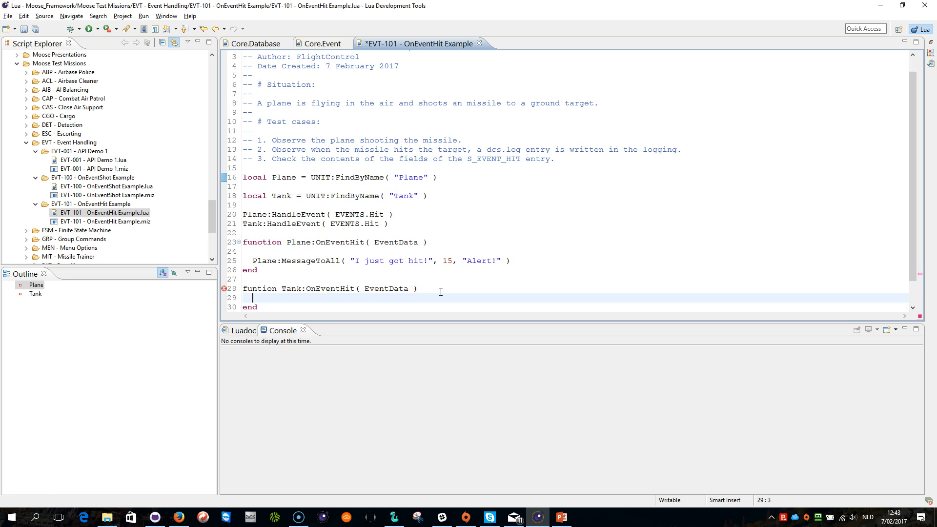
text(Tank)
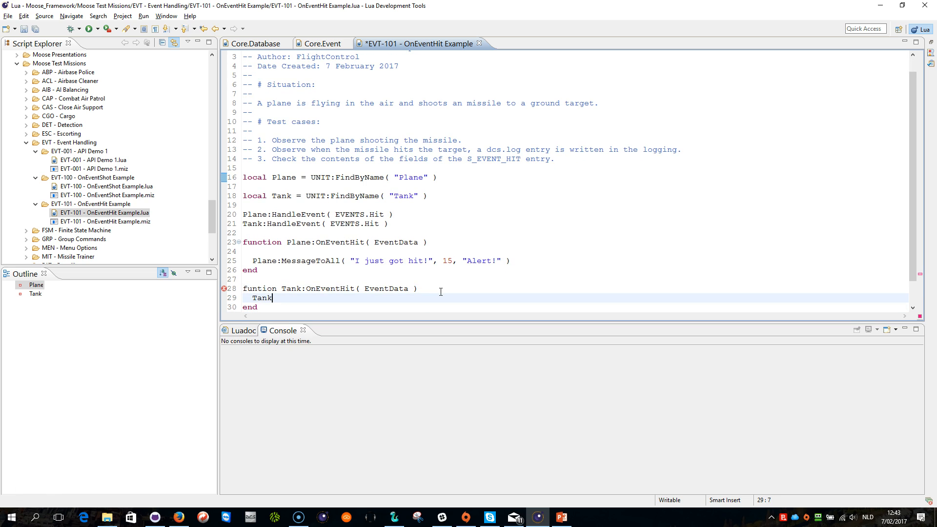
text(:MessageToAll( "",Duration,Name)
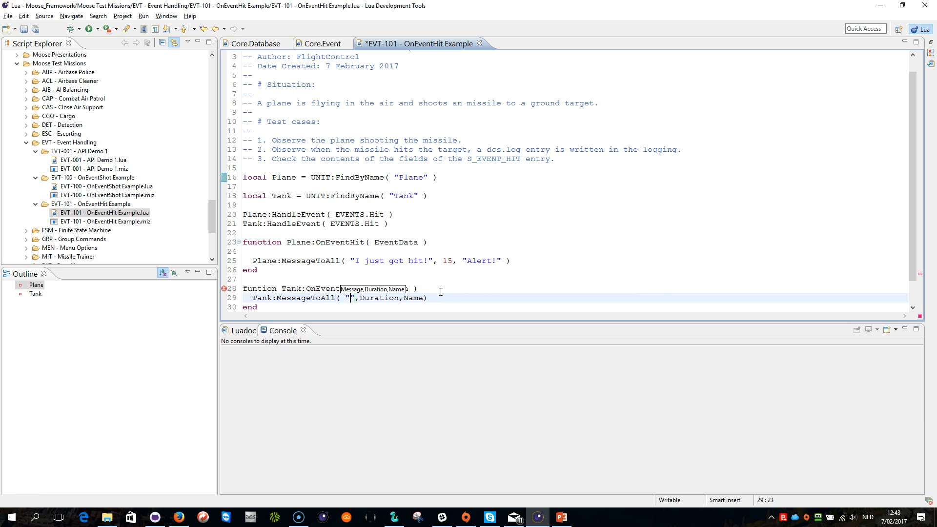
Give the message text "I just got hit!" for 15 seconds with the title "Alert!".
text(I just got)
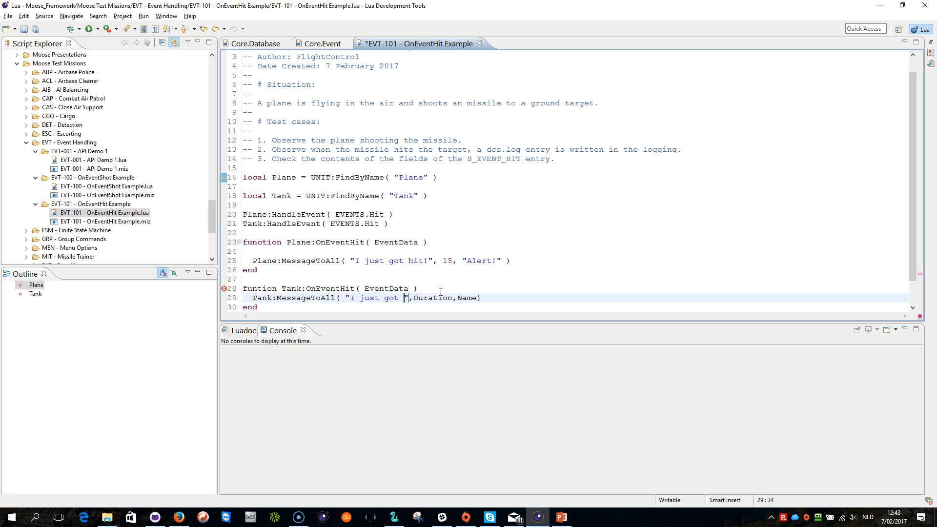
text(hit)
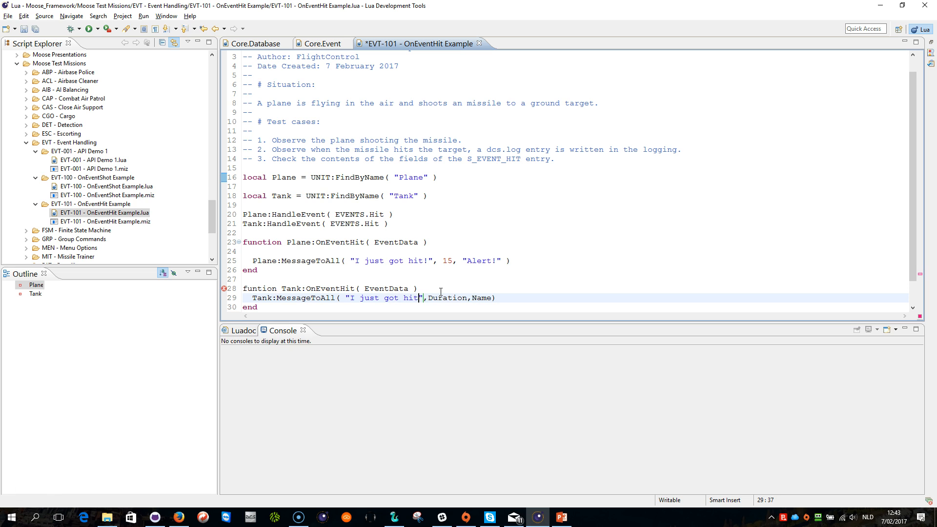
text(!)
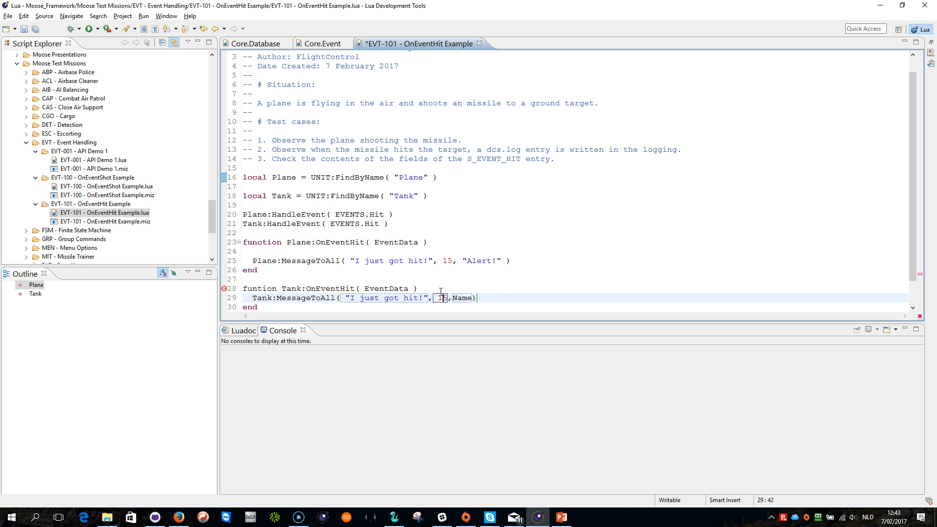
double_click(467, 298)
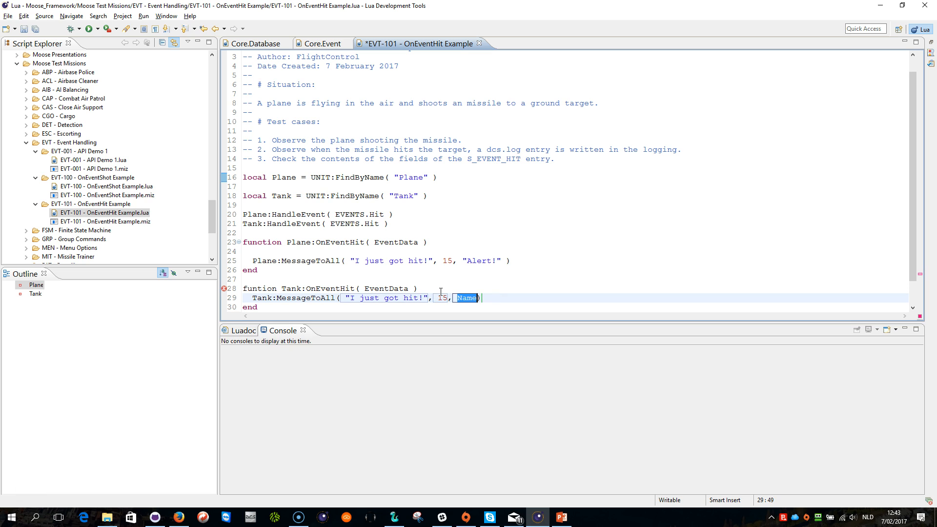
text(Alter")
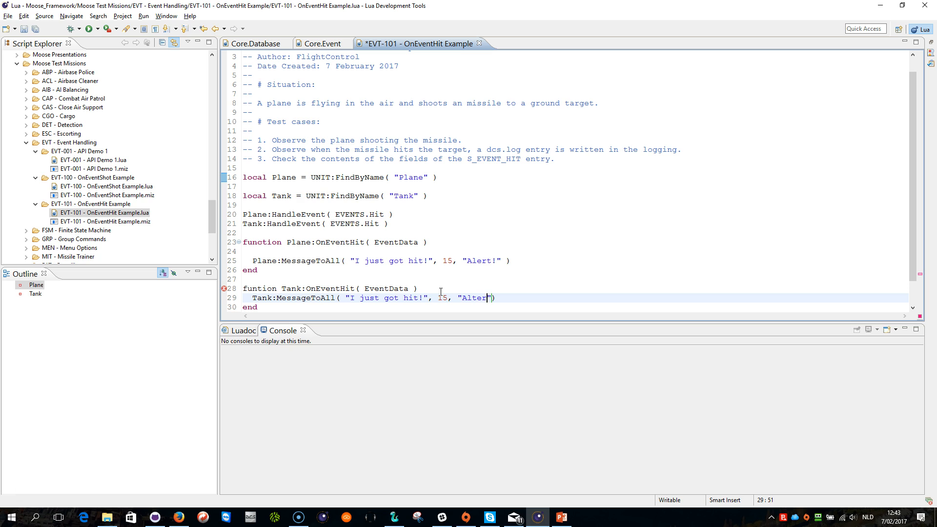
key(BackSpace)
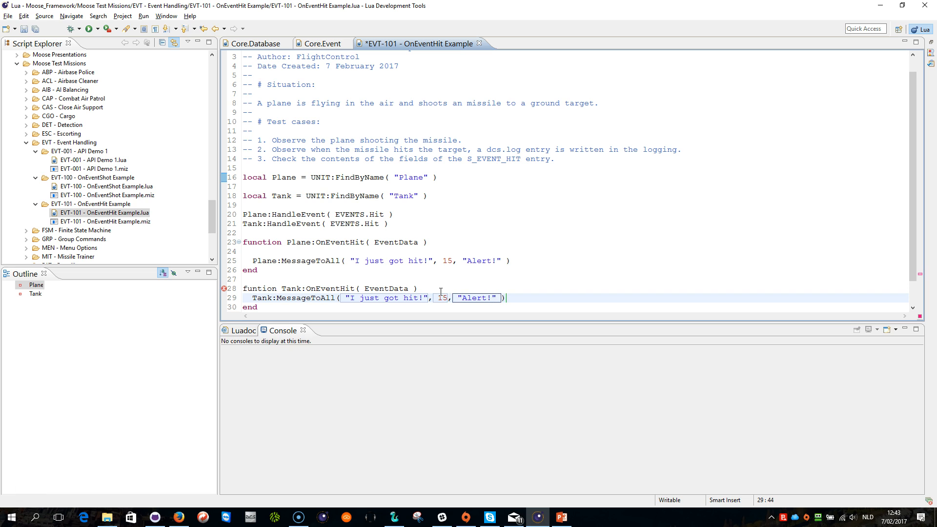
Save the script with Ctrl+S and highlight the uses of the Tank variable.
key(ctrl+s)
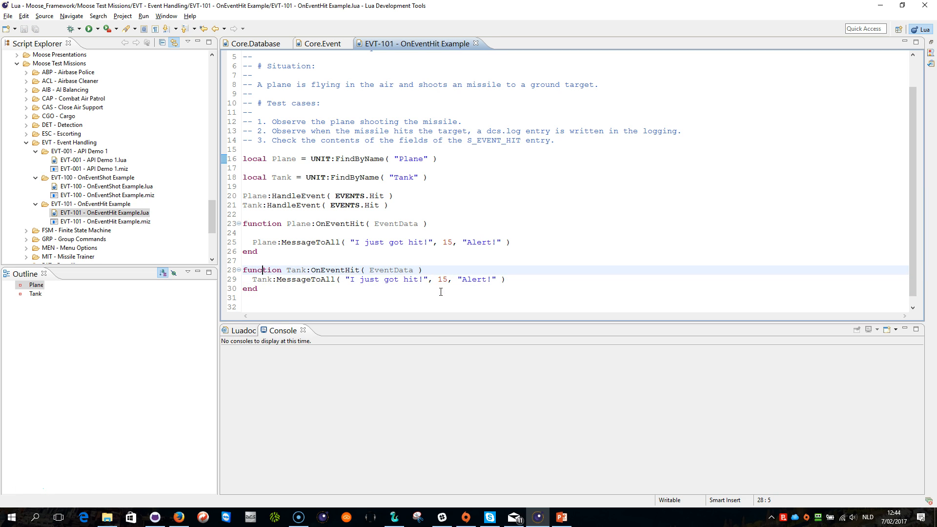
click(262, 279)
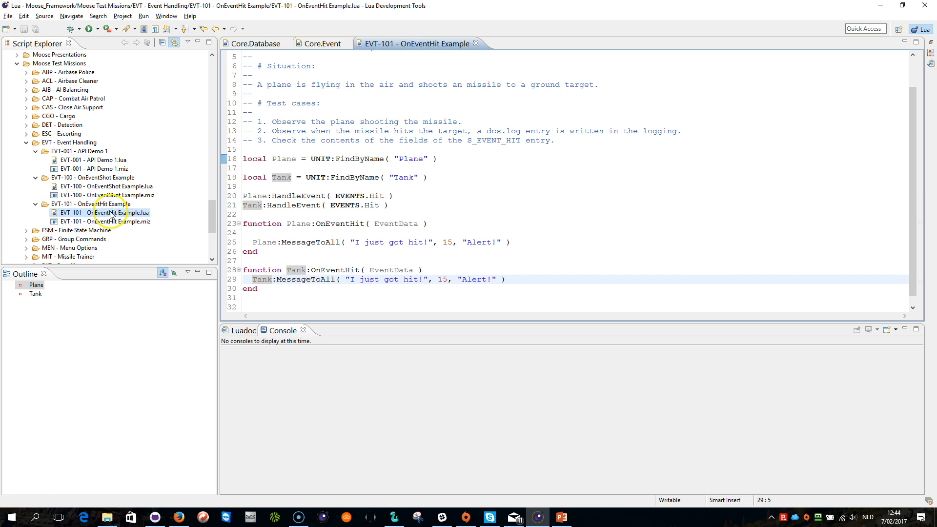
Switch to the Mission Editor desktop and open the EVT-101 - OnEventHit Example mission.
click(57, 517)
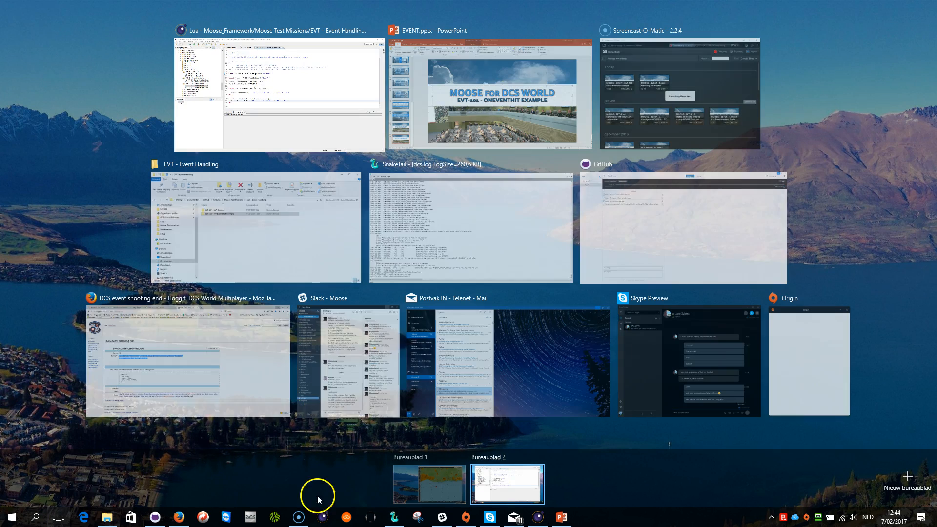
click(427, 481)
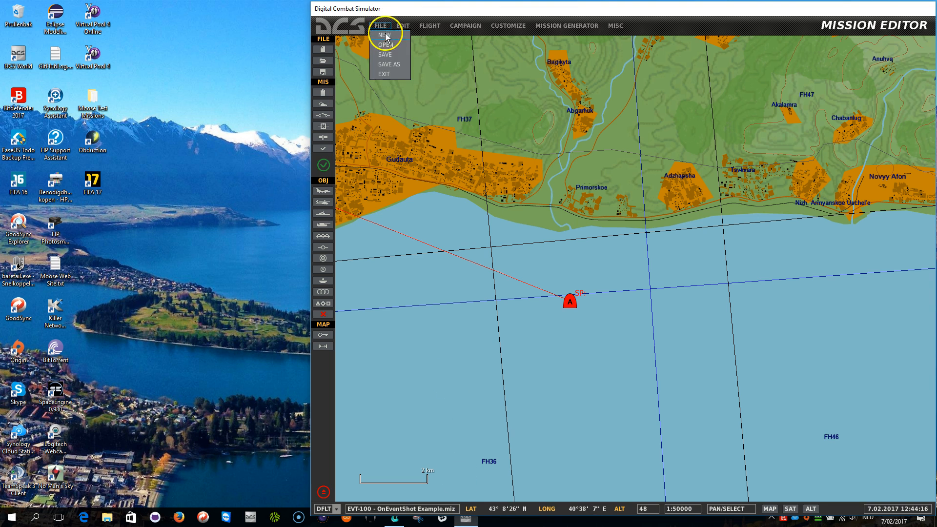
click(384, 44)
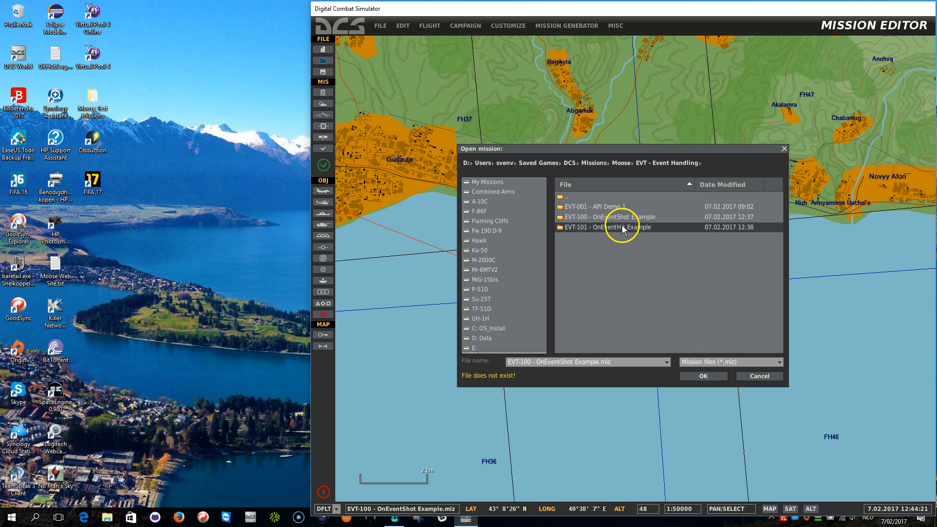
double_click(607, 227)
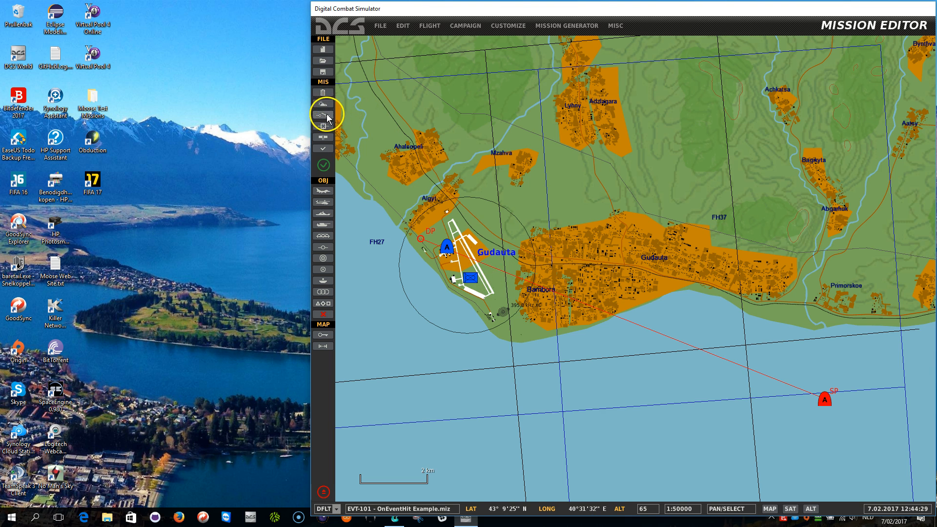
In the Load Mission trigger's DO SCRIPT FILE action, browse to the new .lua script.
click(323, 113)
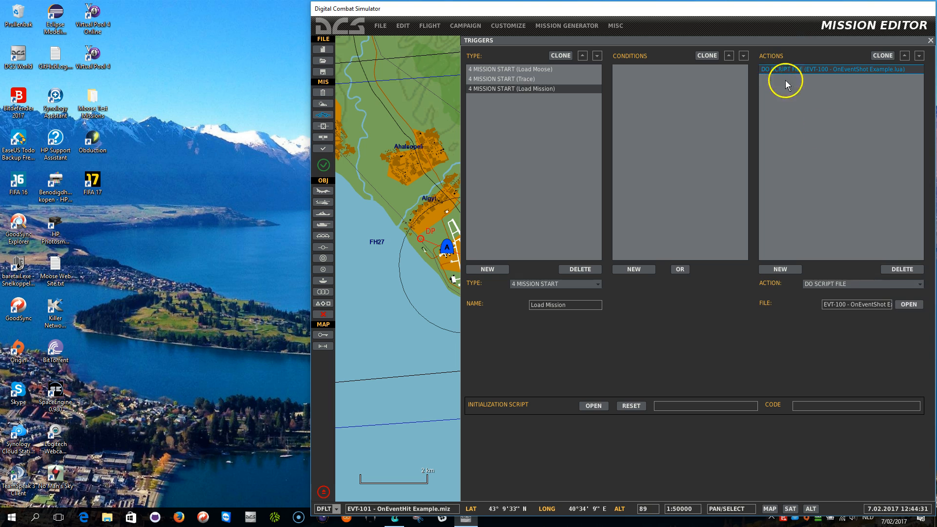
click(909, 304)
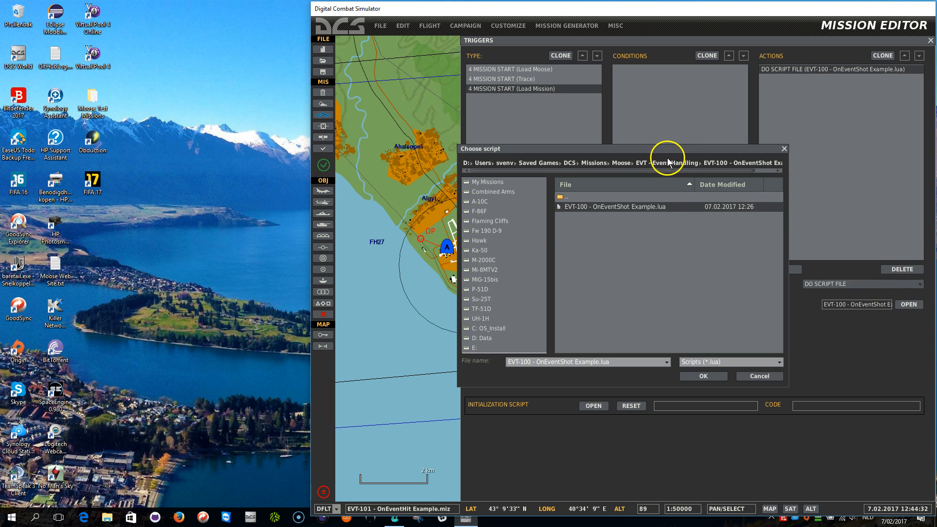
click(605, 206)
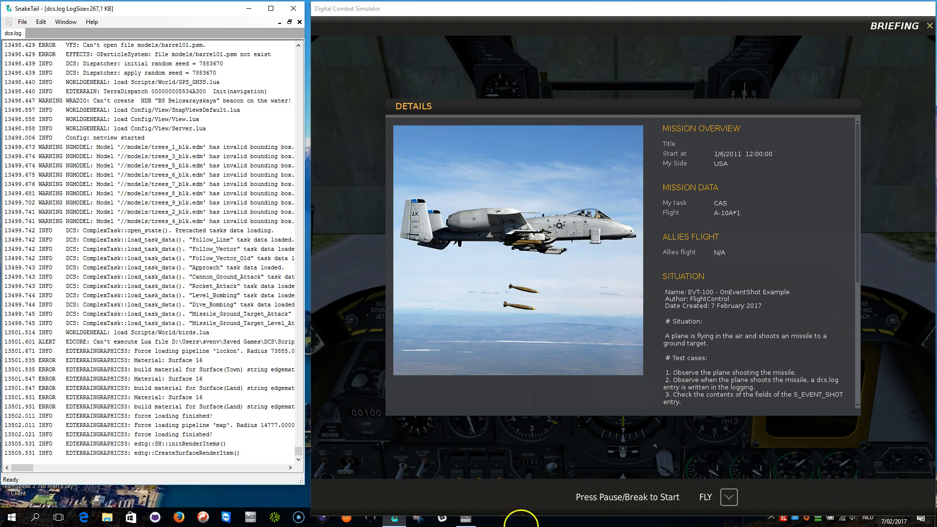
Fly the mission and show the Su-25T Plane unit's details on the F10 map.
click(703, 497)
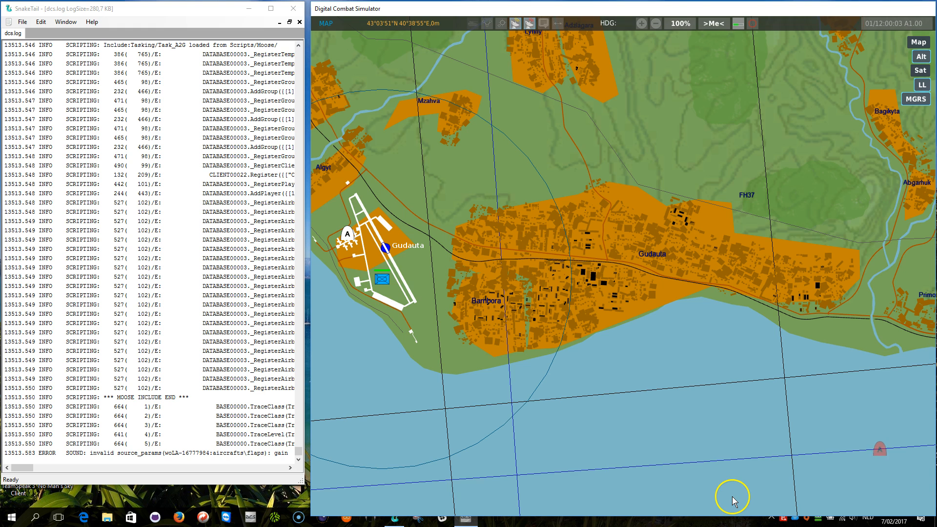
click(872, 448)
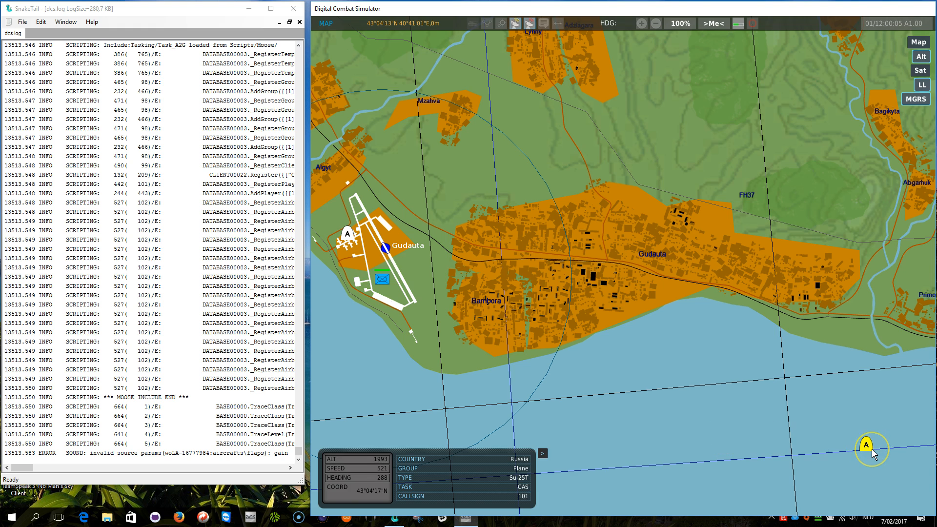